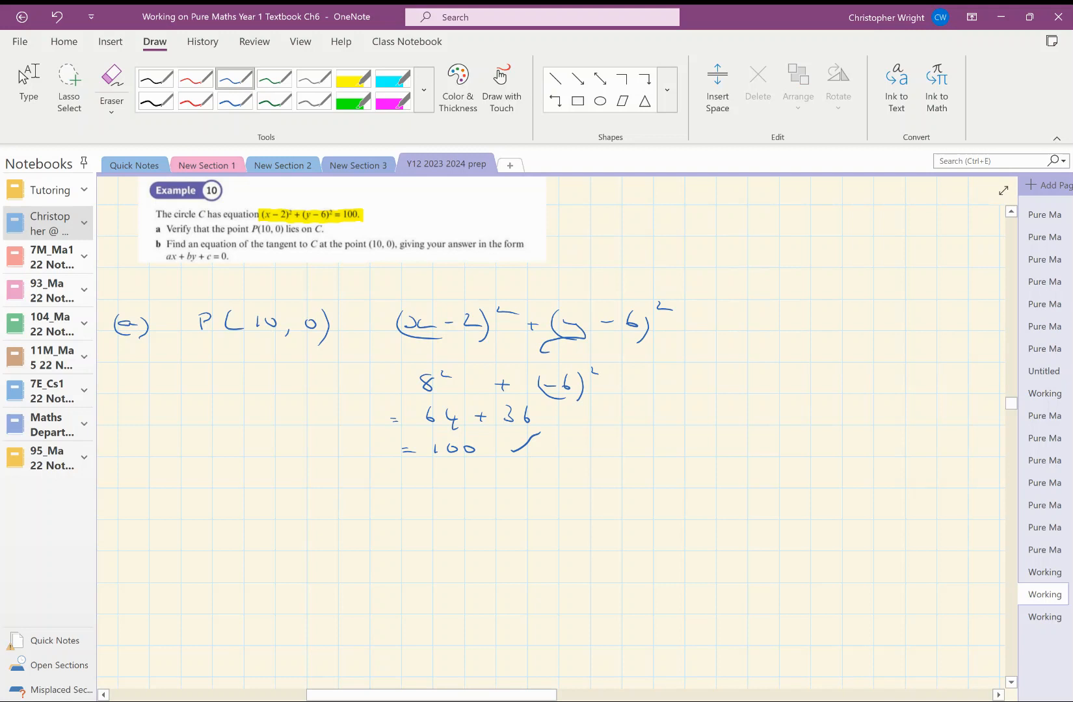
Draw the circle with centre C using the Circle shape, then a green tangent at P(10,0).
{"action": "scroll", "scroll_direction": "down", "scroll_amount": 3}
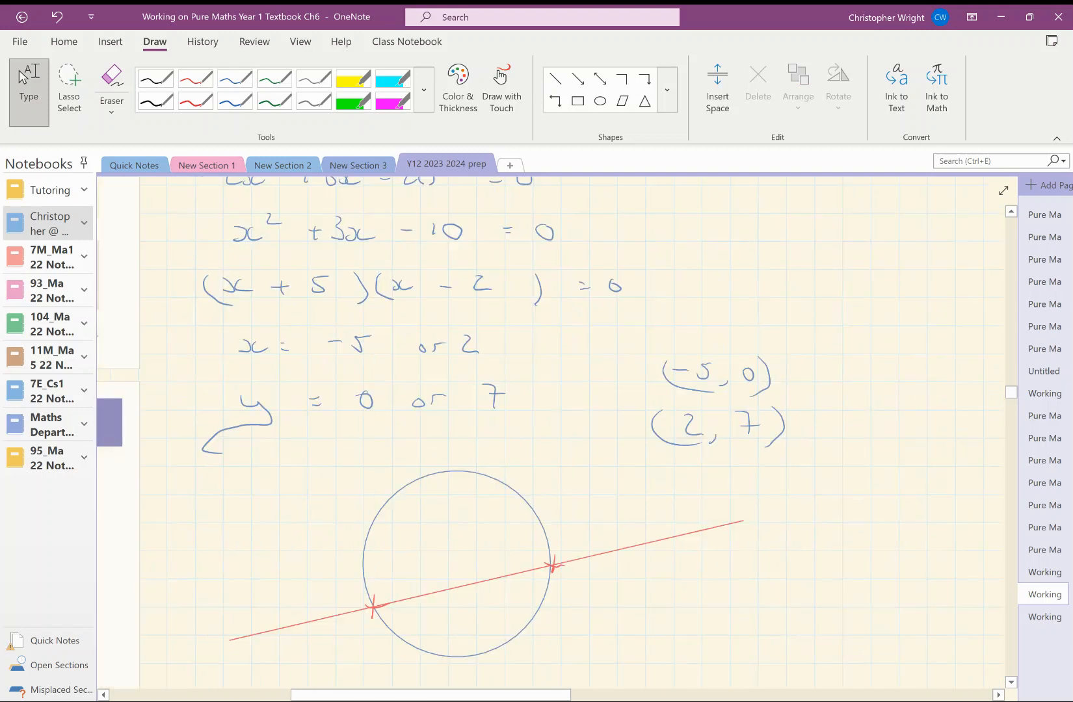
{"action": "scroll", "scroll_direction": "up", "scroll_amount": 3}
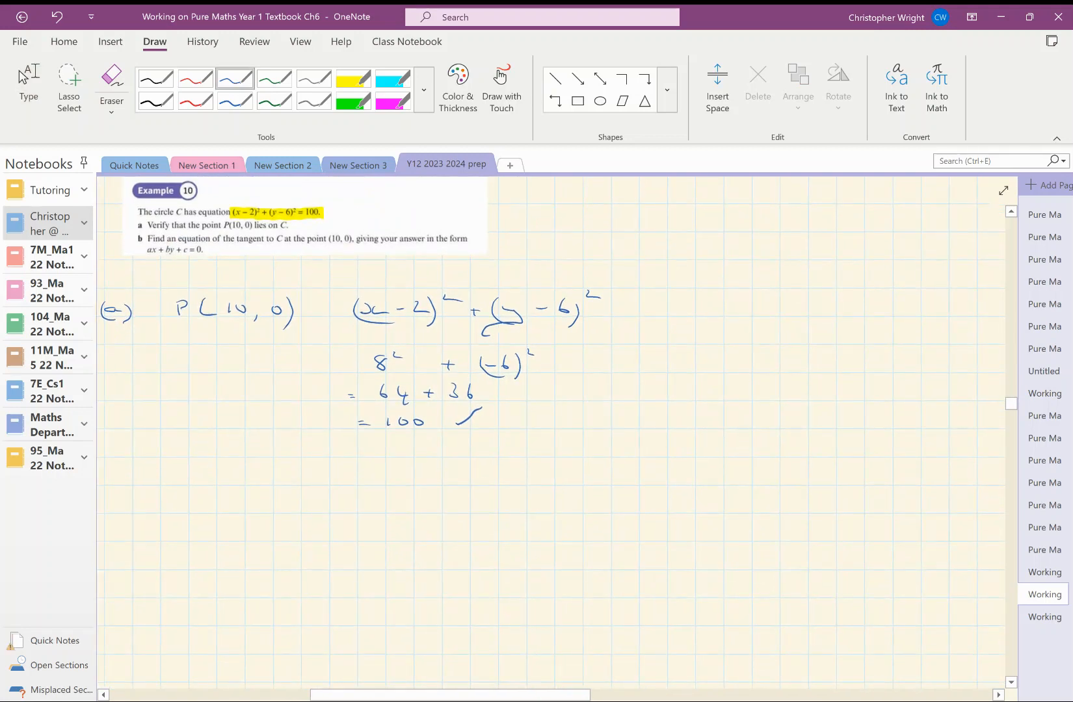
{"action": "left_click", "coordinate": [598, 101]}
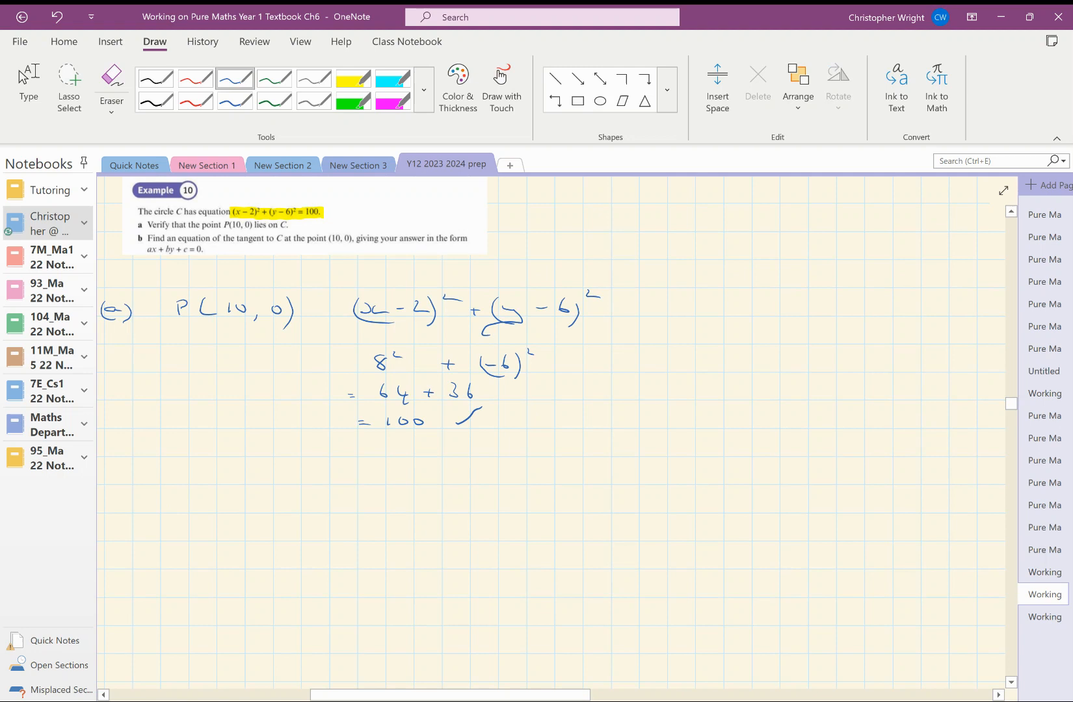
{"action": "left_click", "coordinate": [598, 102]}
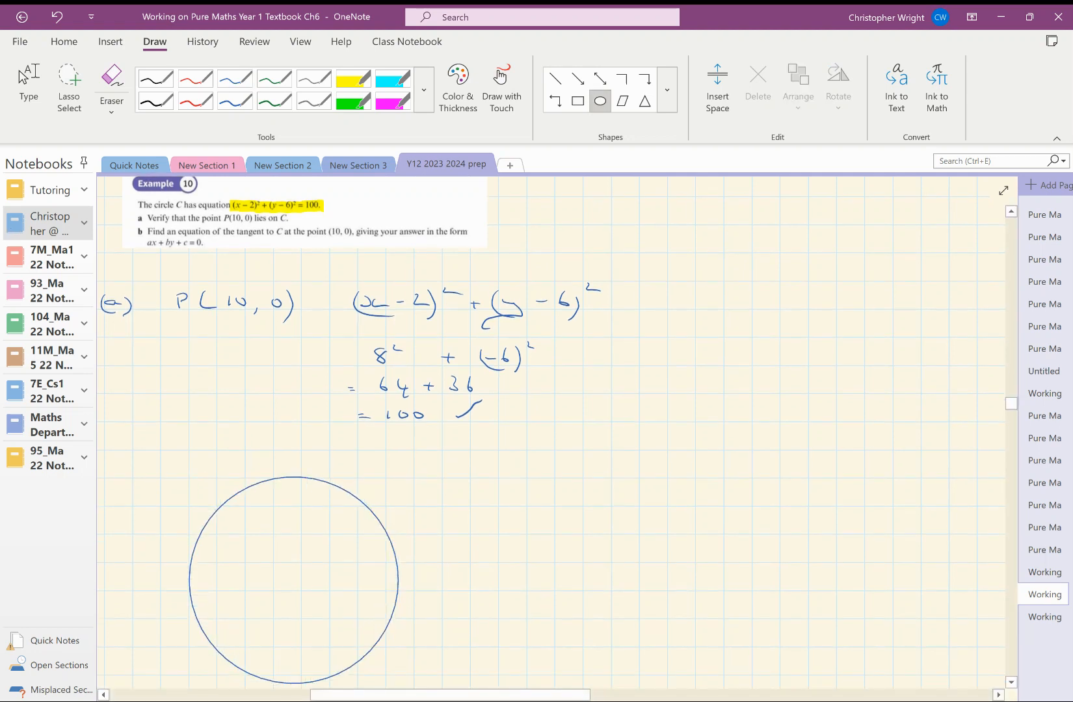
{"action": "scroll", "scroll_direction": "down", "scroll_amount": 3}
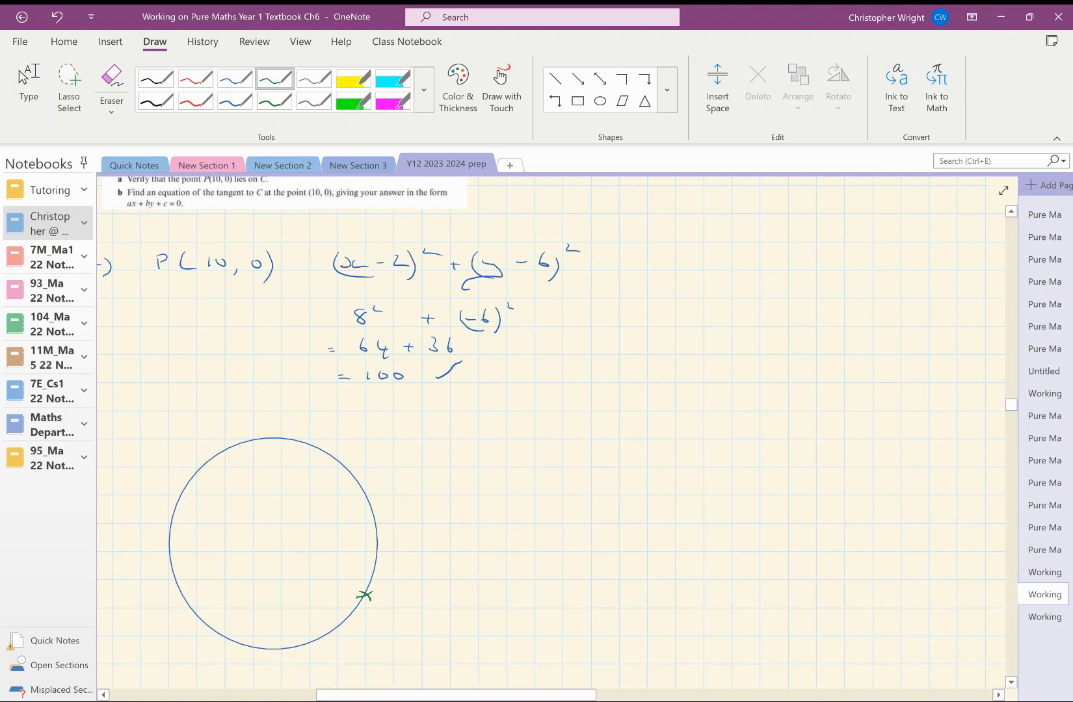
{"action": "left_click", "coordinate": [556, 79]}
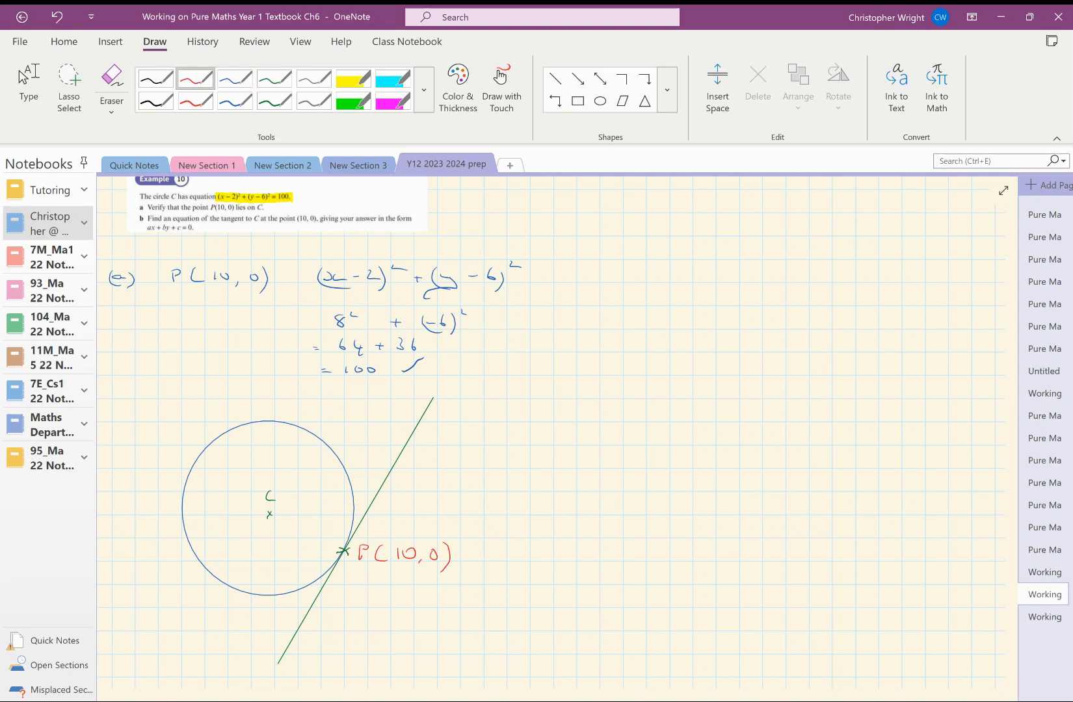
In dark ink draw the radius and right angle at P, label centre (2,6), write m1 = −3/4, m2 = 4/3.
{"action": "left_click", "coordinate": [555, 78]}
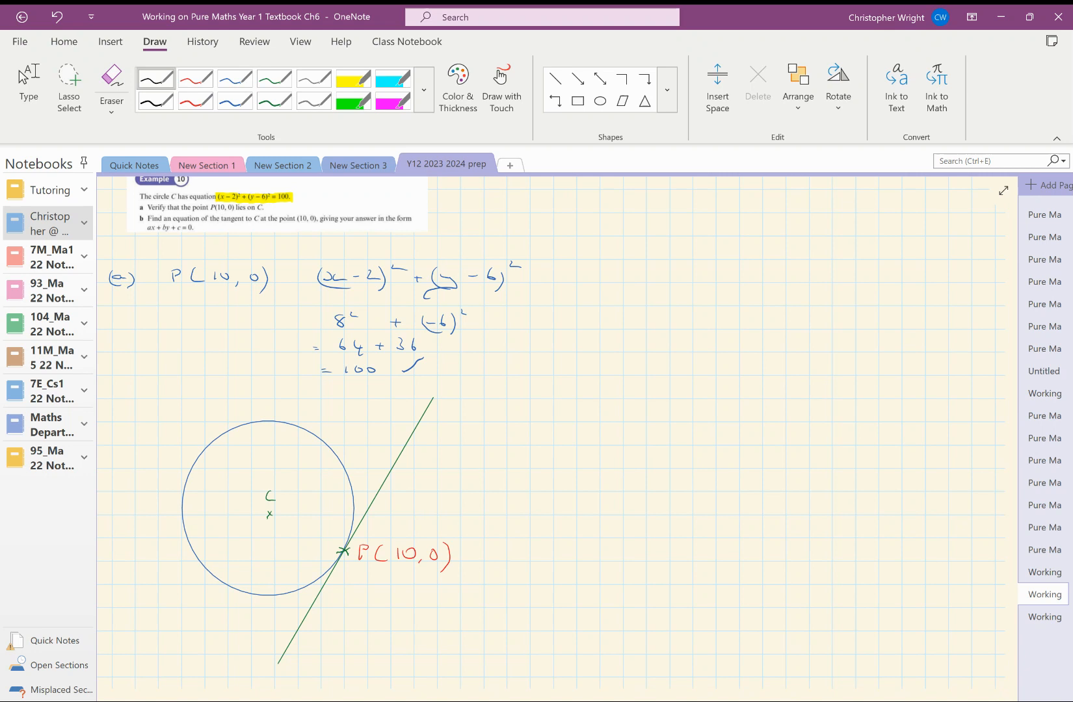
{"action": "left_click", "coordinate": [555, 78]}
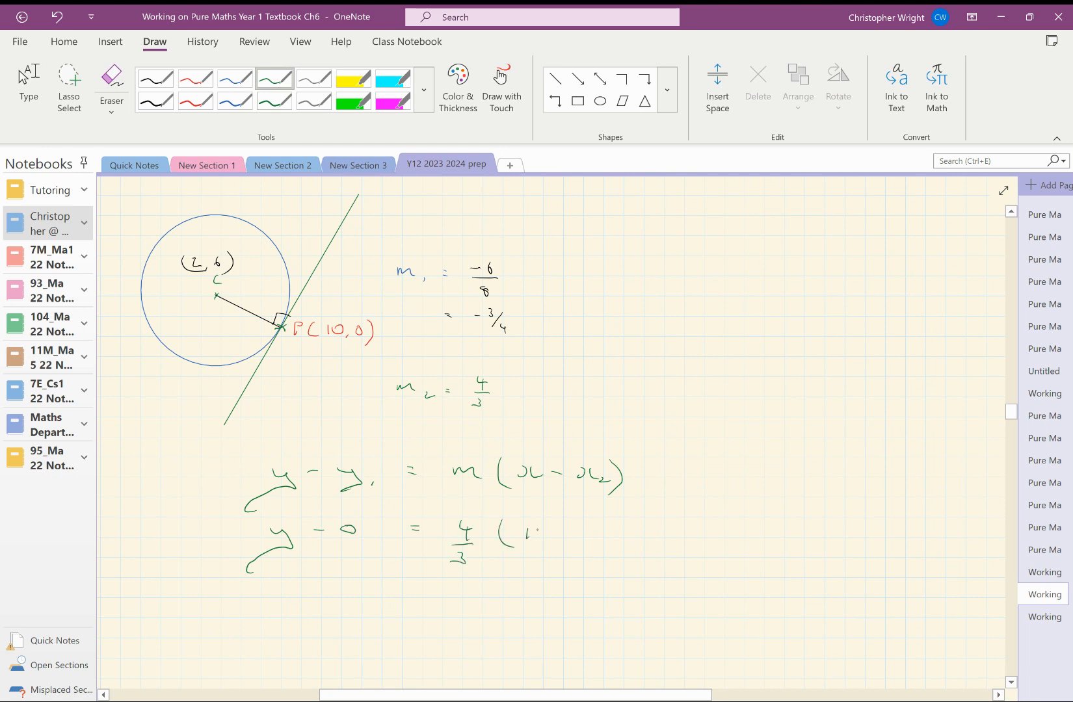
Write y − 0 = 4/3(x − 10) in green and rearrange to y = 4x/3 − 40/3.
{"action": "left_click", "coordinate": [111, 86]}
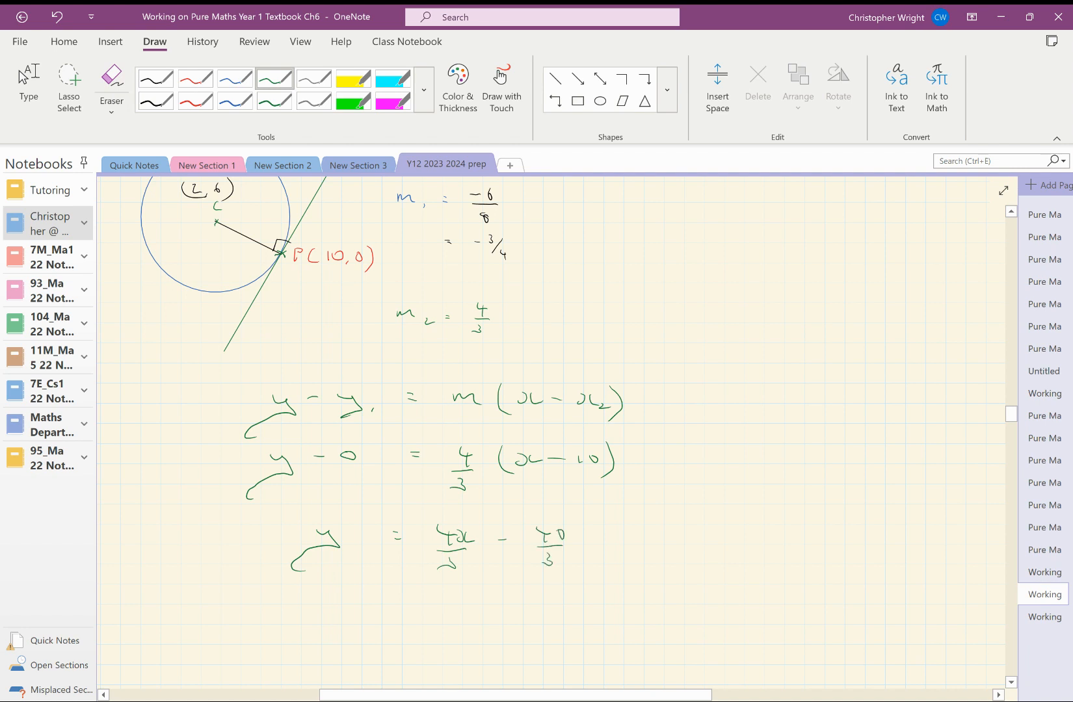
{"action": "scroll", "scroll_direction": "down", "scroll_amount": 3}
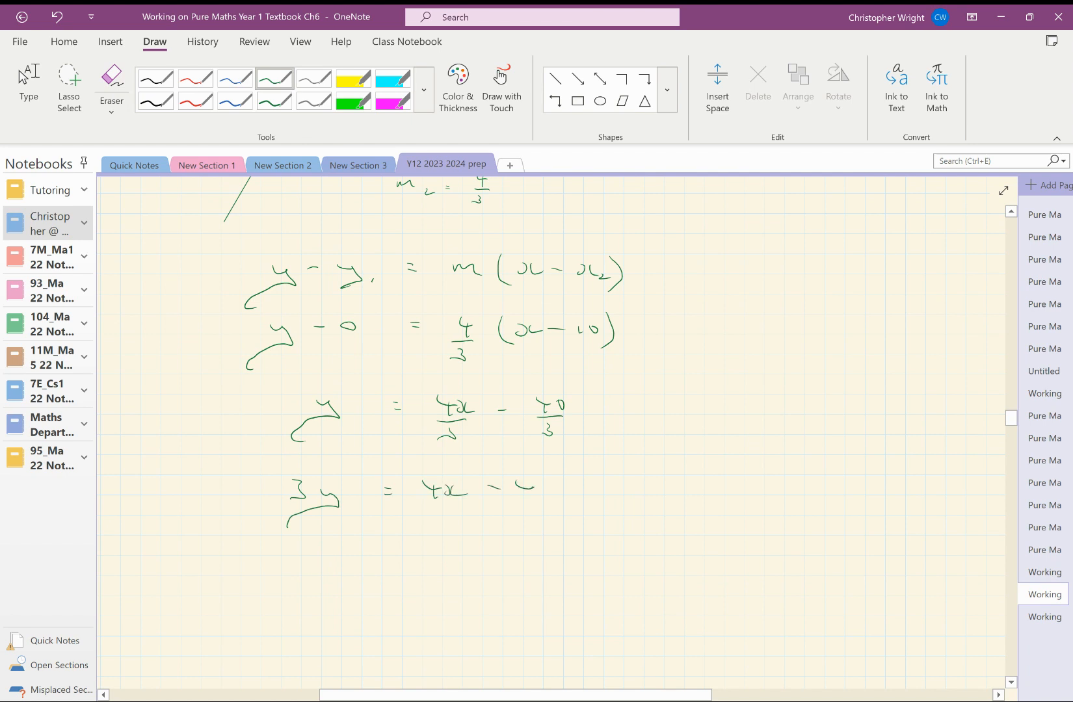
Finish the tangent equation 3y = 4x − 40, then return to the Type tool.
{"action": "scroll", "scroll_direction": "up", "scroll_amount": 3}
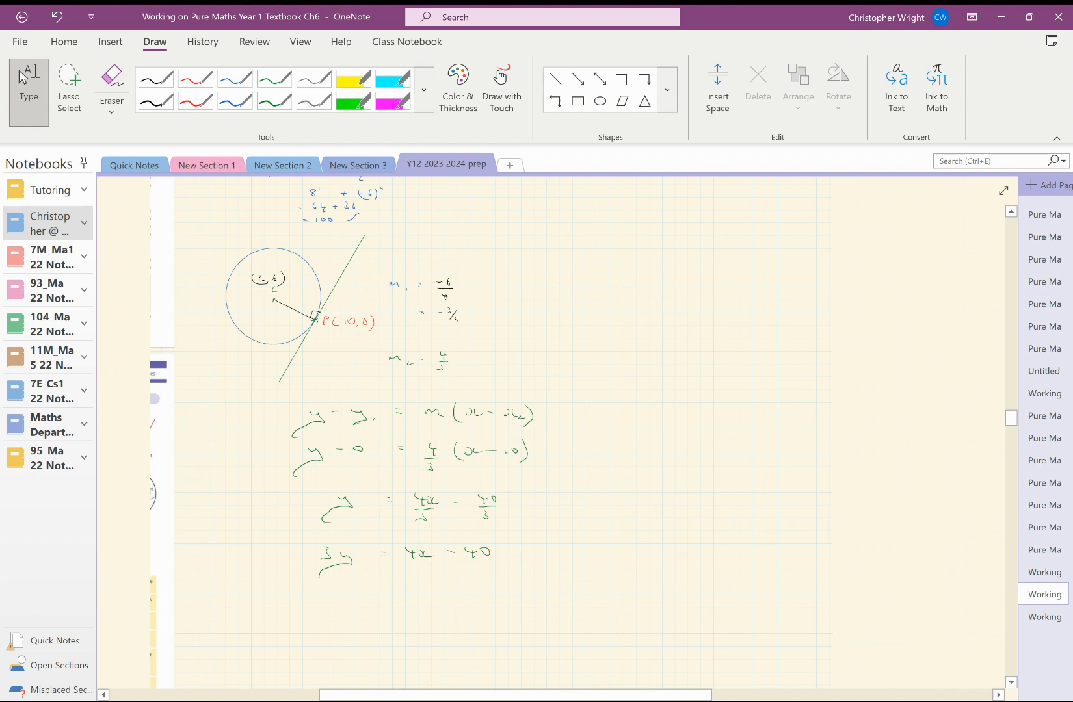
{"action": "scroll", "scroll_direction": "up", "scroll_amount": 3}
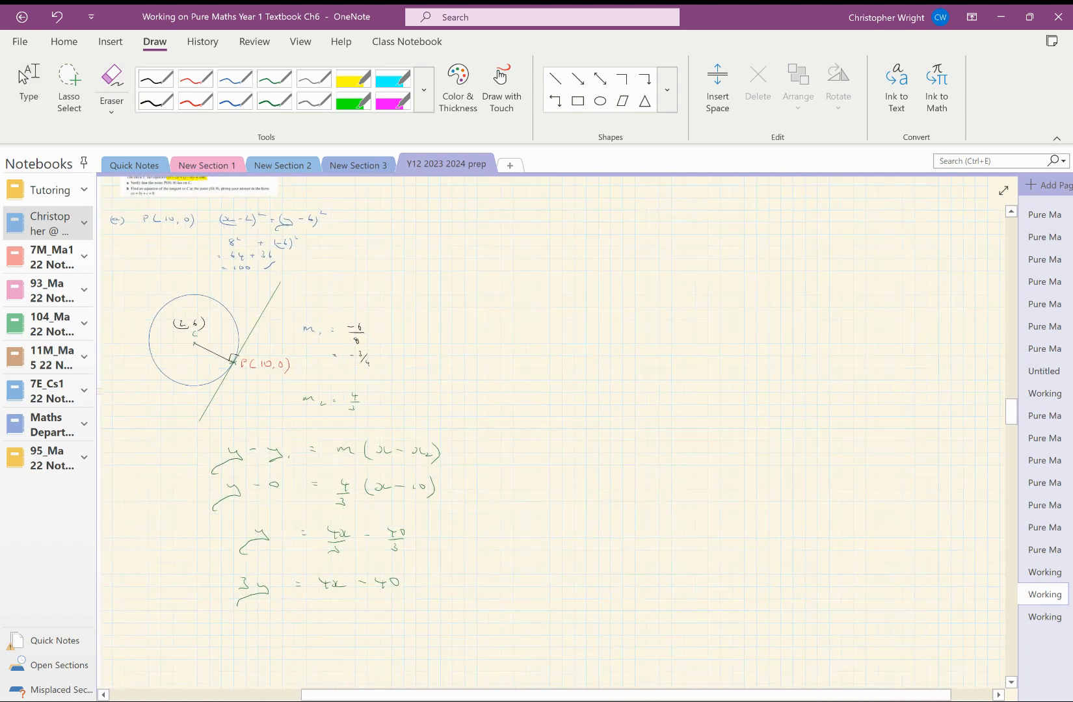
{"action": "left_click", "coordinate": [29, 82]}
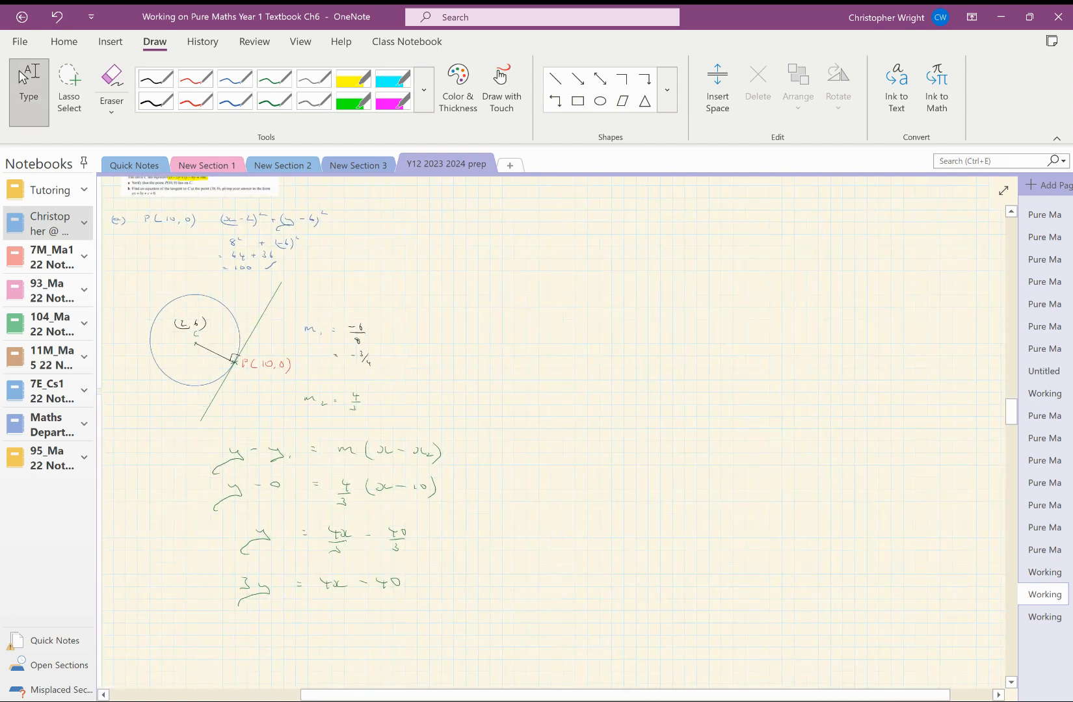